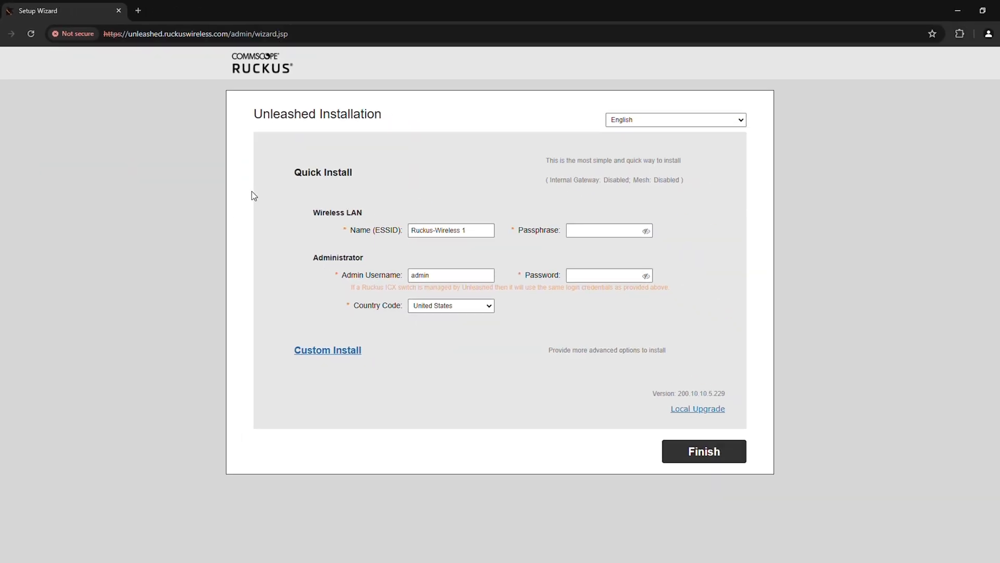
pyautogui.moveTo(234, 222)
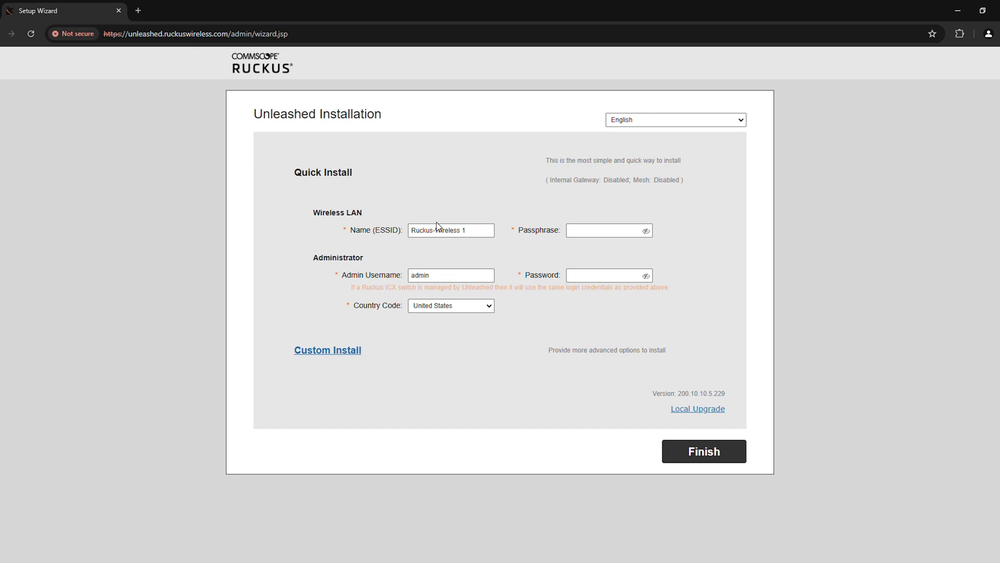
# - Replace the default network name (ESSID) with 'Unleashed Test'
pyautogui.doubleClick(451, 230)
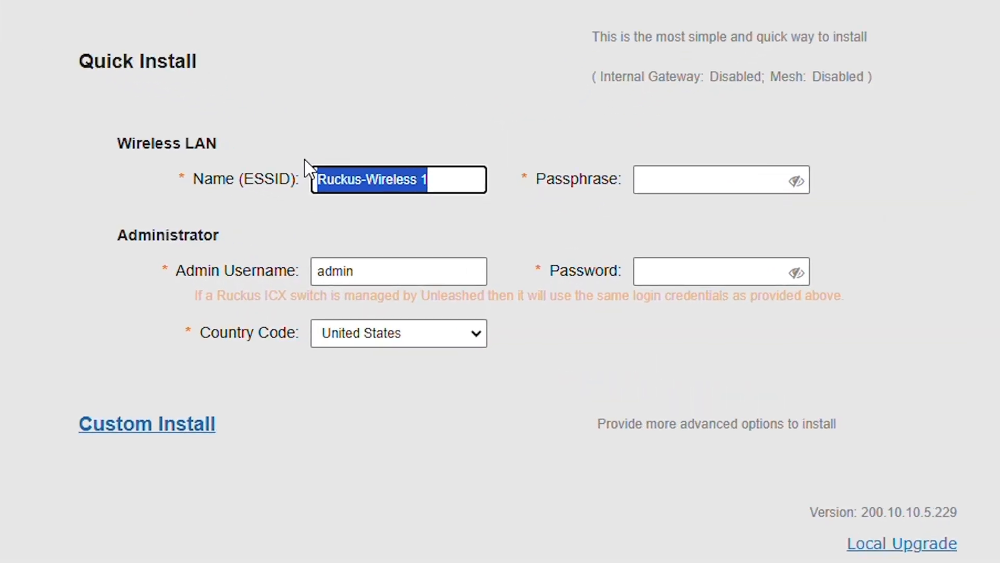
pyautogui.press('Delete')
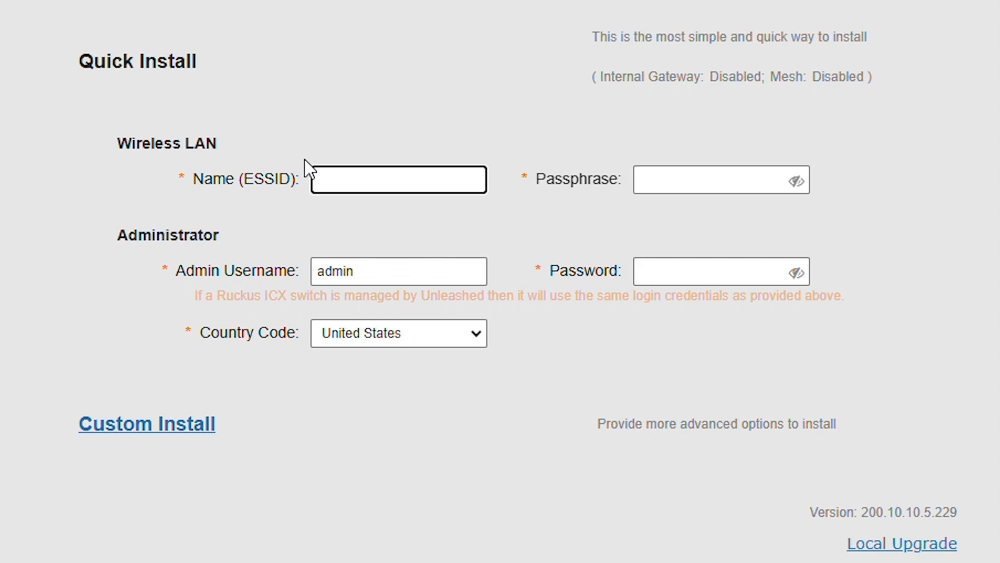
pyautogui.write('Unleashed Test')
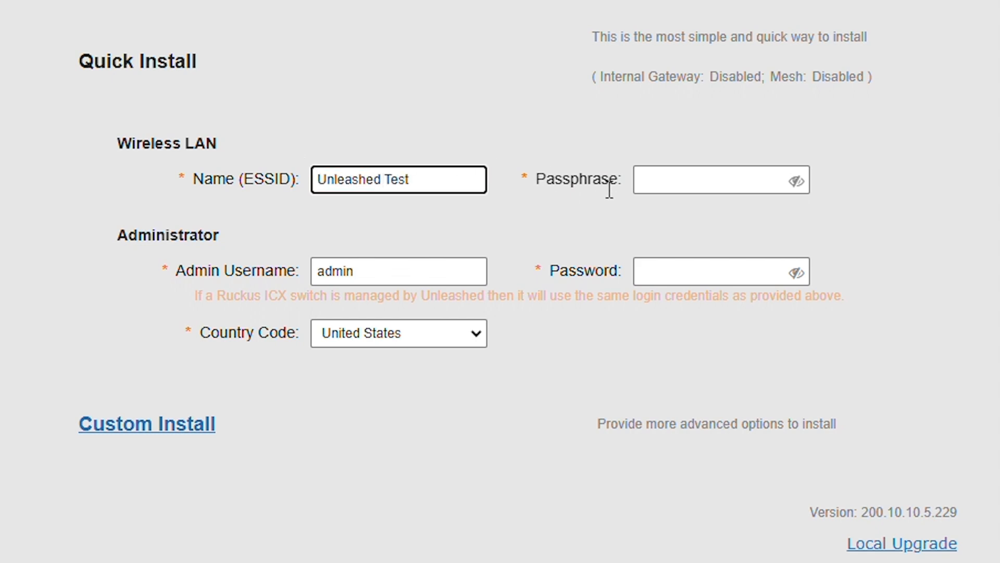
# - Fill in the wireless passphrase and the admin password, then reach the country code list
pyautogui.click(712, 180)
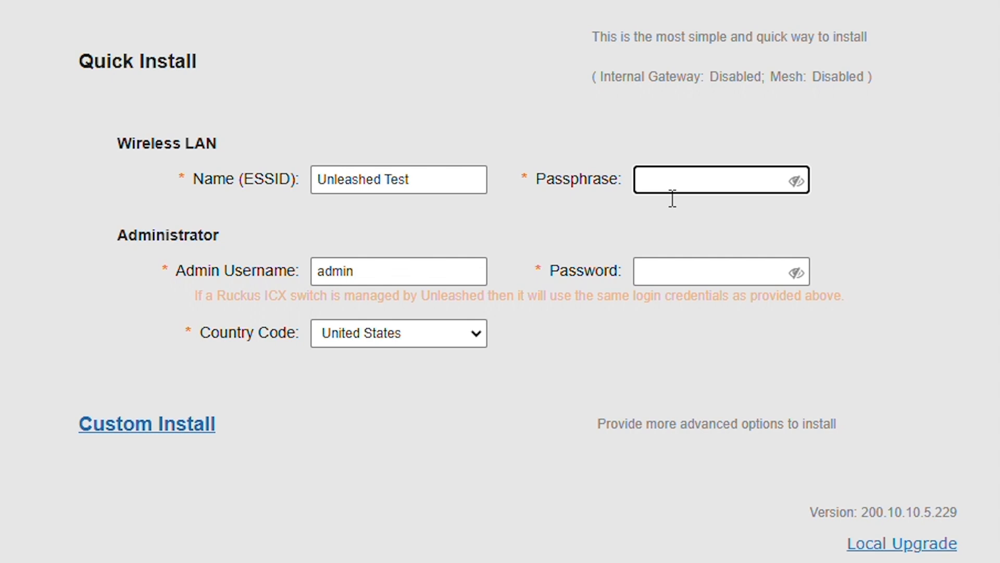
pyautogui.write('••••')
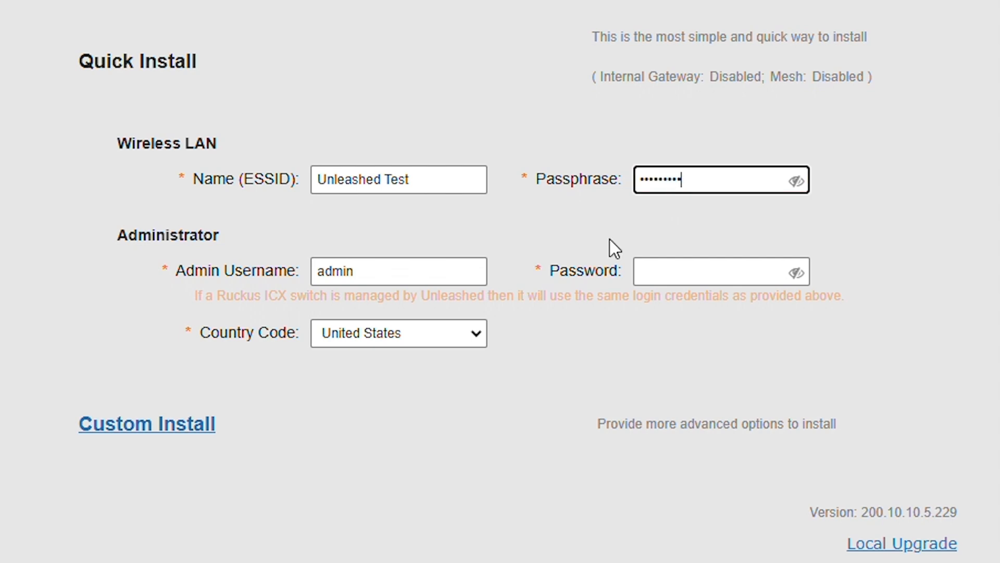
pyautogui.click(717, 271)
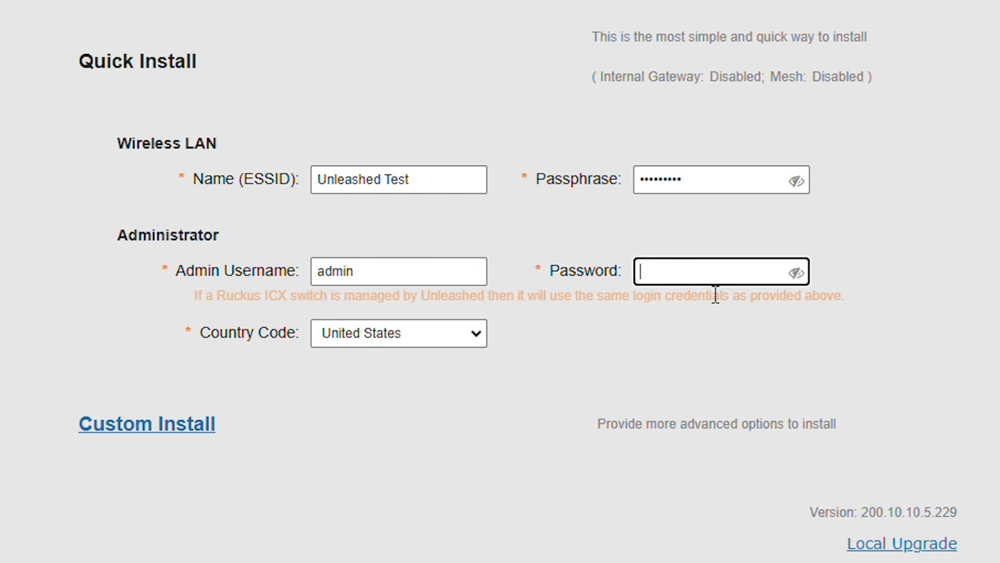
pyautogui.write('password')
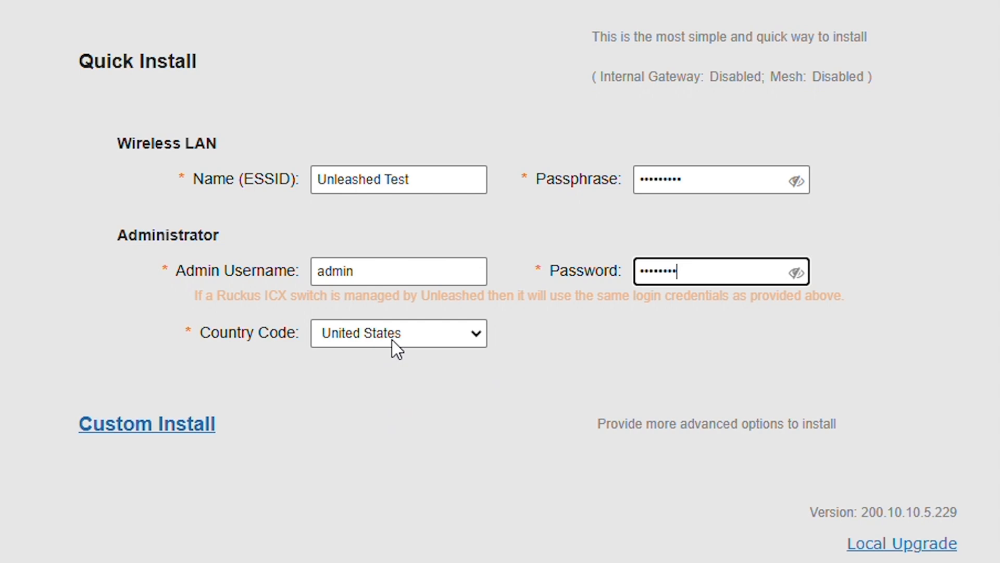
pyautogui.click(398, 334)
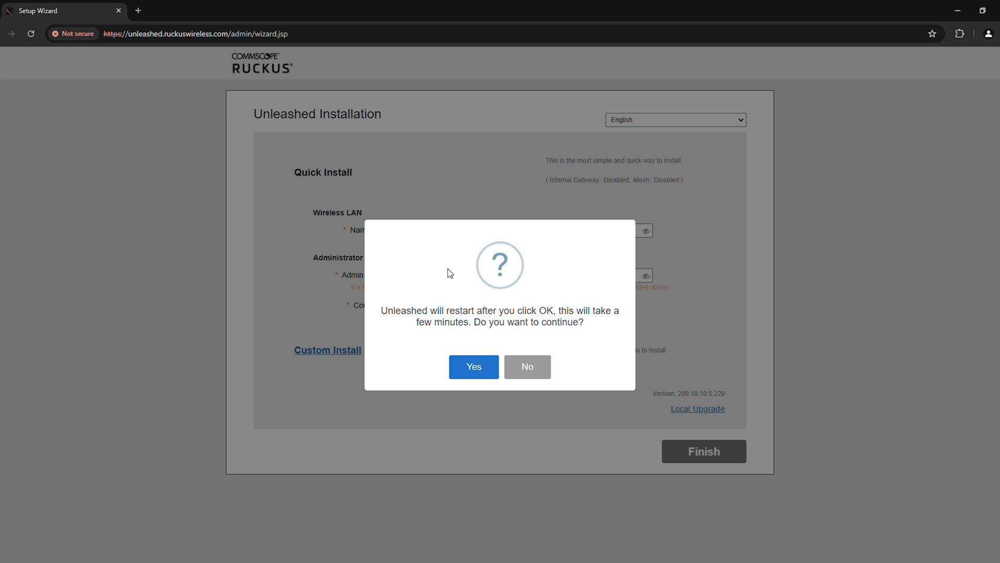
pyautogui.moveTo(474, 369)
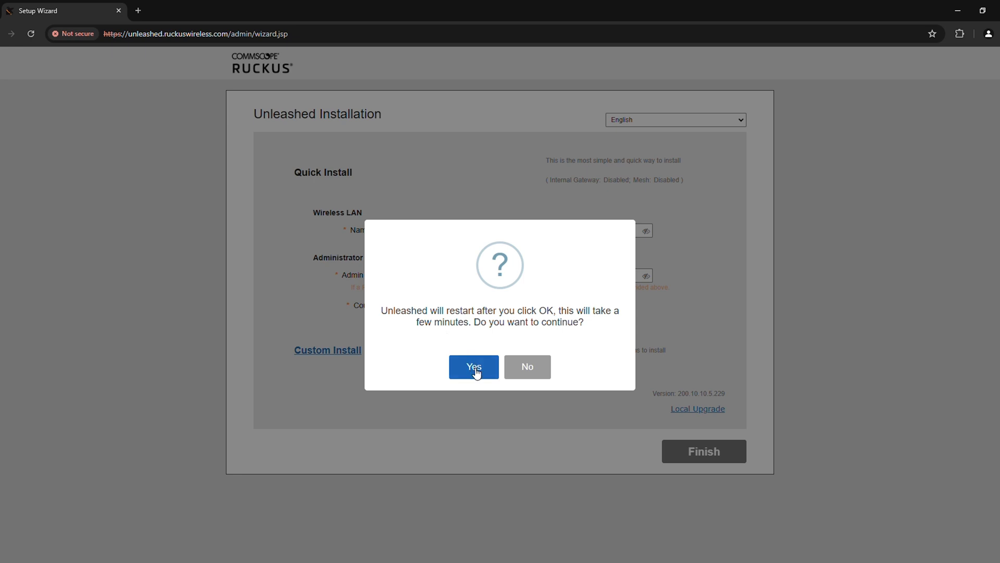
# - Finish the quick installation and confirm the restart with the new settings
pyautogui.click(474, 367)
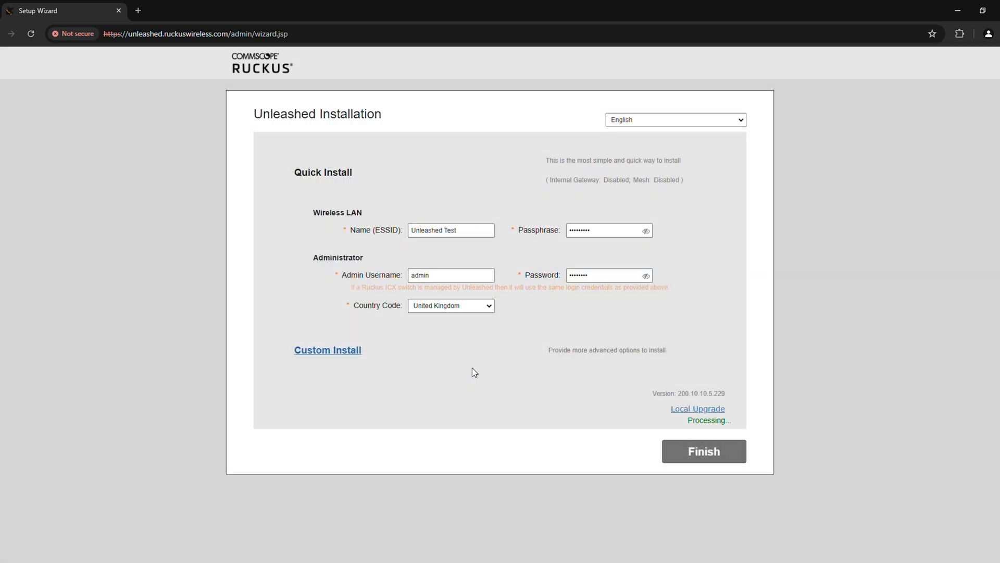
pyautogui.click(704, 451)
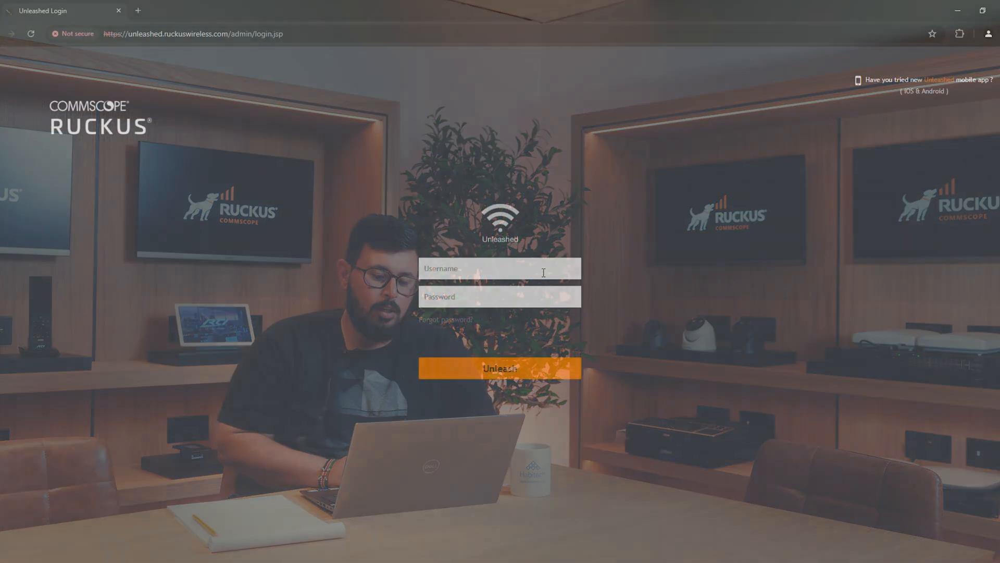
# - Log in as admin to reach the Unleashed dashboard
pyautogui.write('admin')
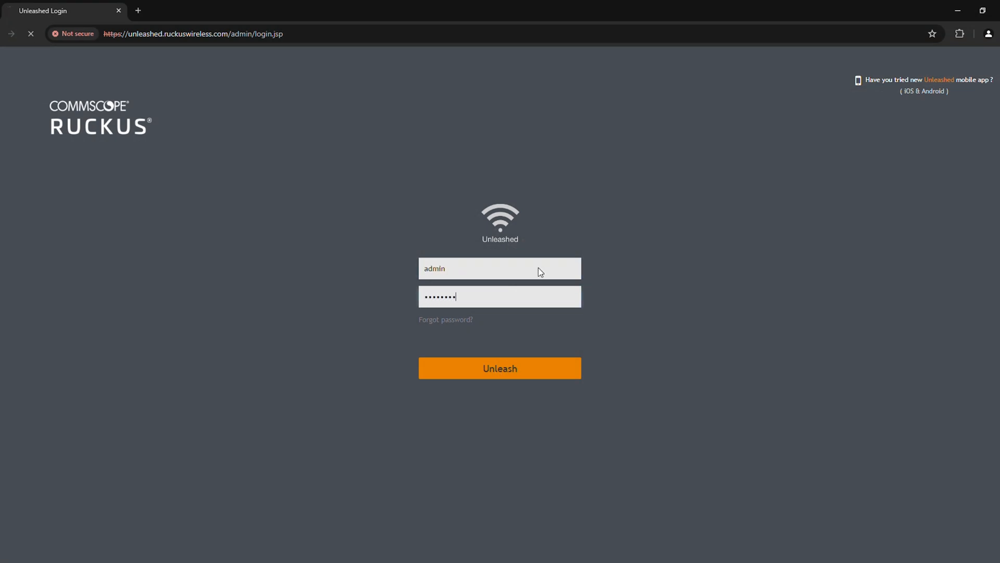
pyautogui.click(500, 368)
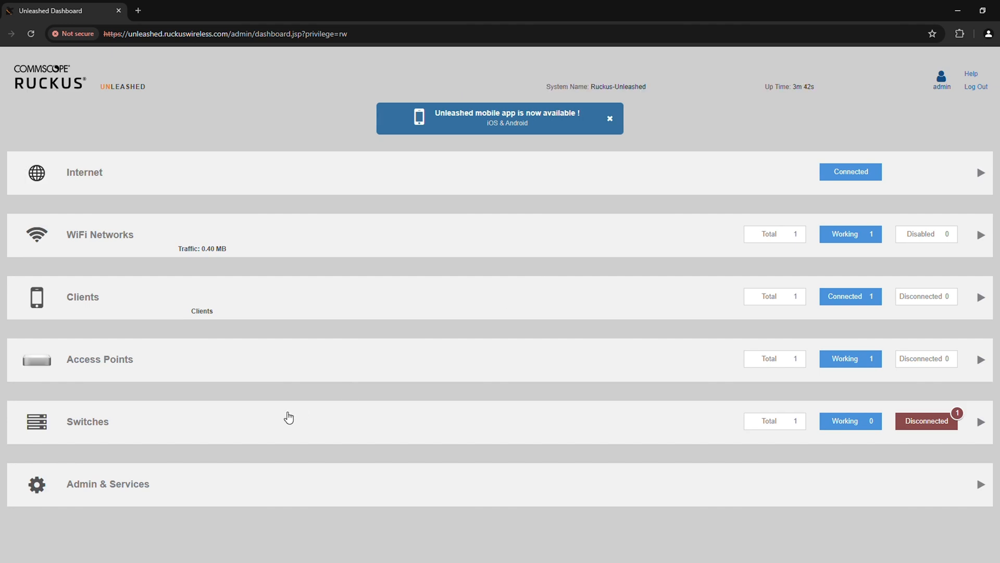
# - Expand the Access Points and WiFi Networks summaries, listing the 'Unleashed Test' network
pyautogui.click(100, 358)
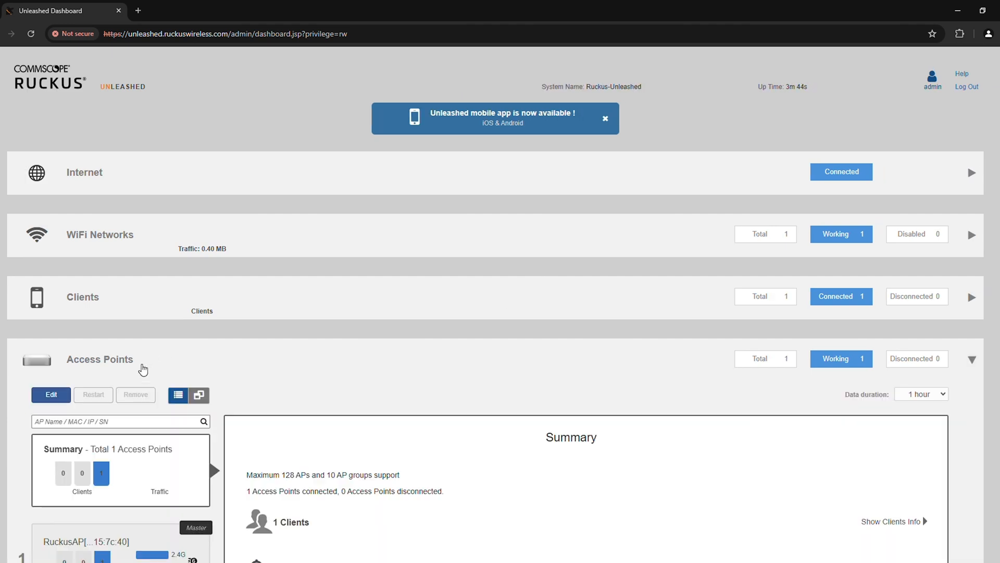
pyautogui.moveTo(330, 354)
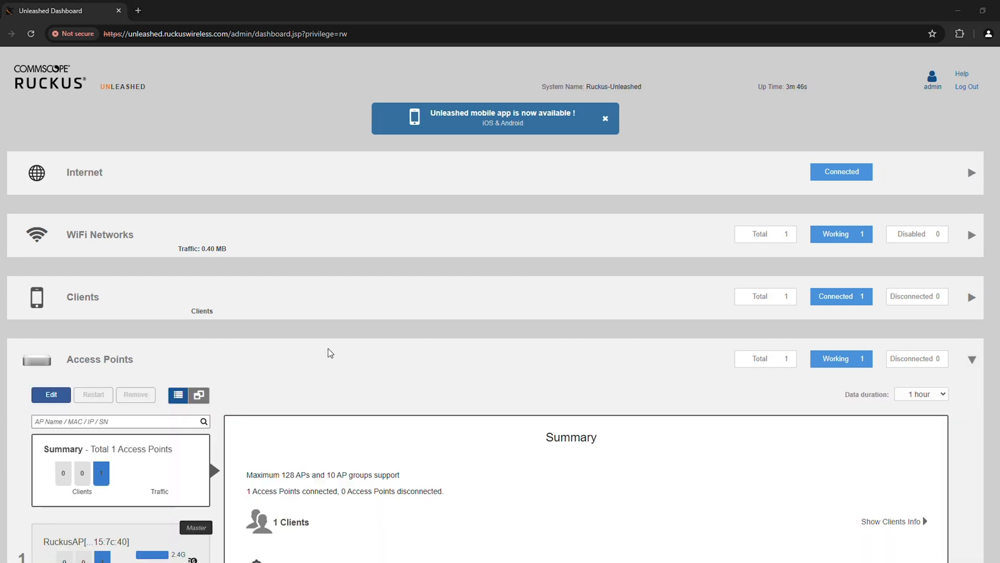
pyautogui.moveTo(106, 254)
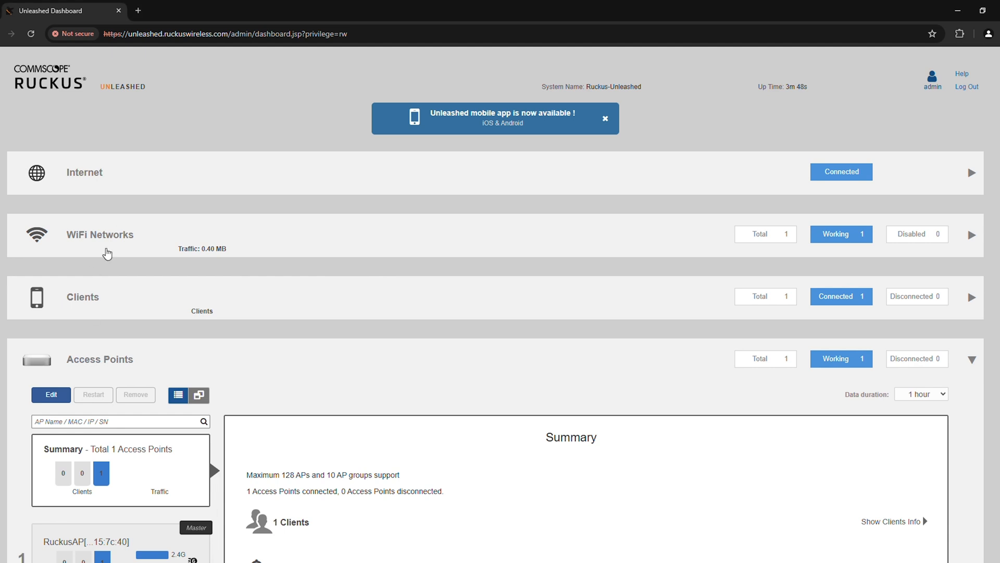
pyautogui.click(100, 234)
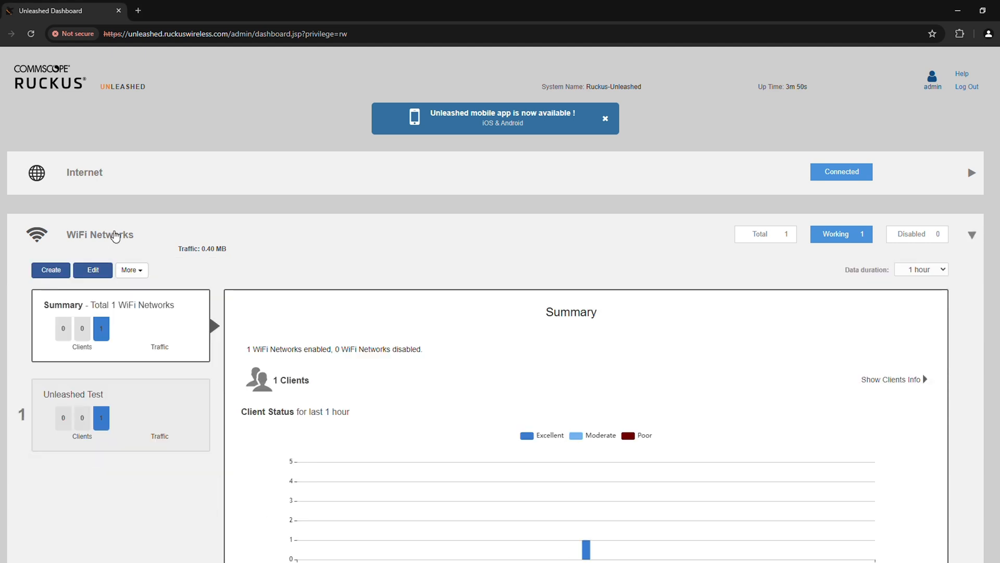
# - Create a new WiFi network named 'Home' with WPA2 encryption and a password
pyautogui.click(50, 270)
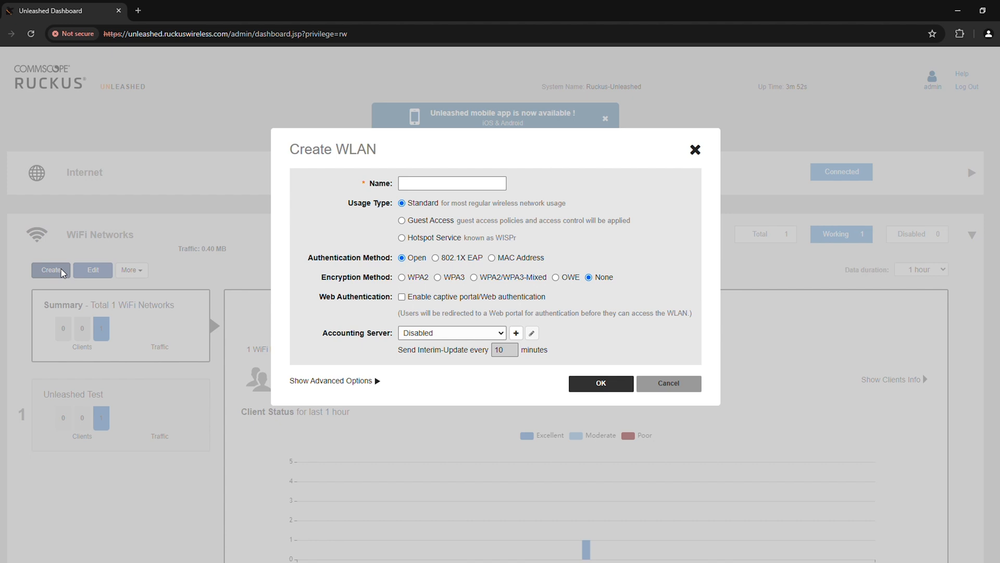
pyautogui.click(440, 183)
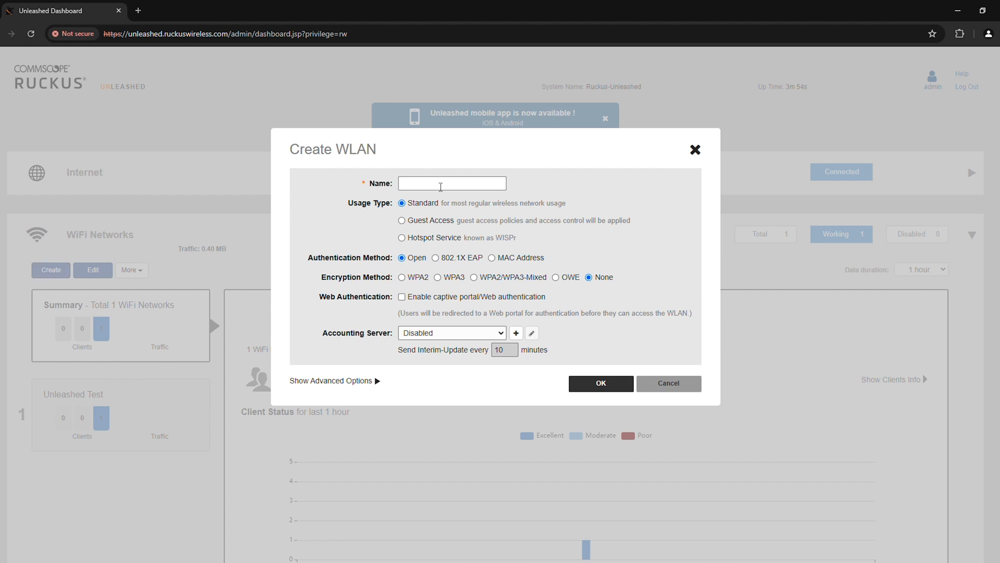
pyautogui.write('Home')
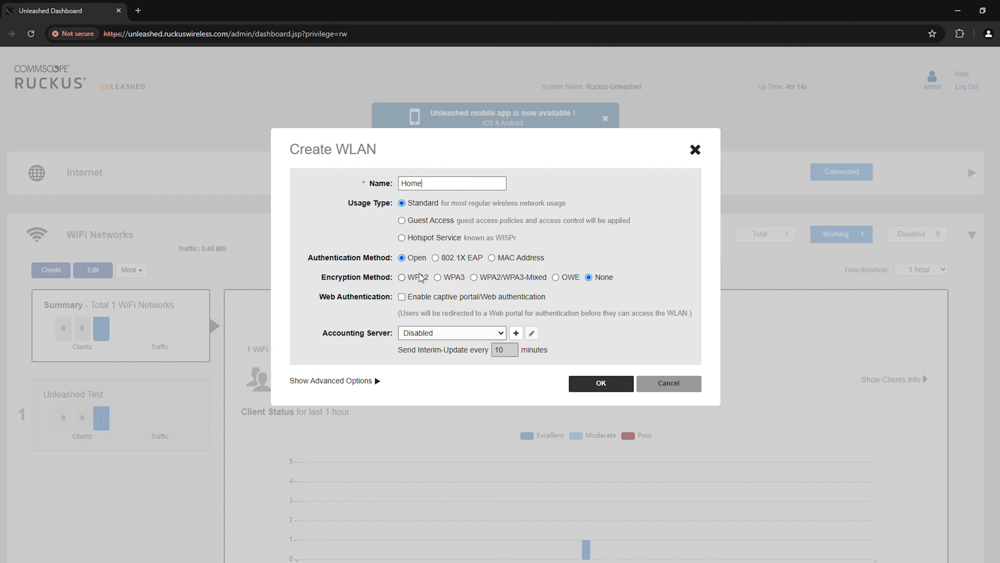
pyautogui.click(401, 277)
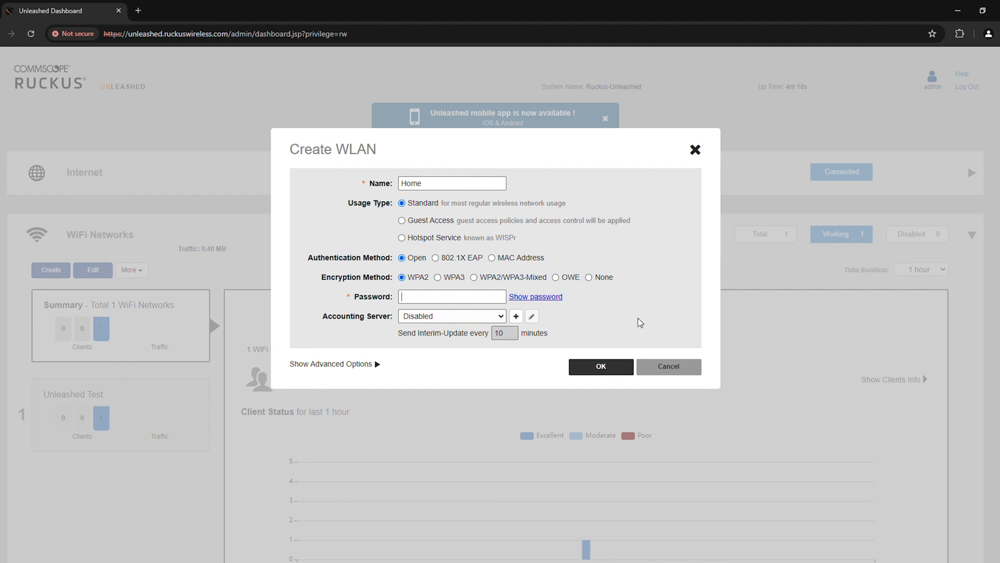
pyautogui.write('•••')
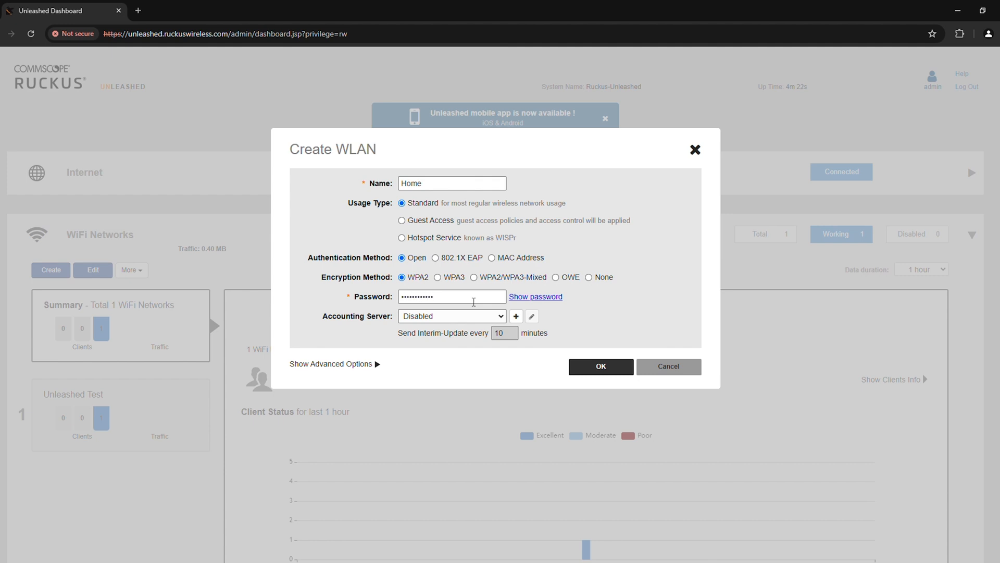
pyautogui.click(600, 366)
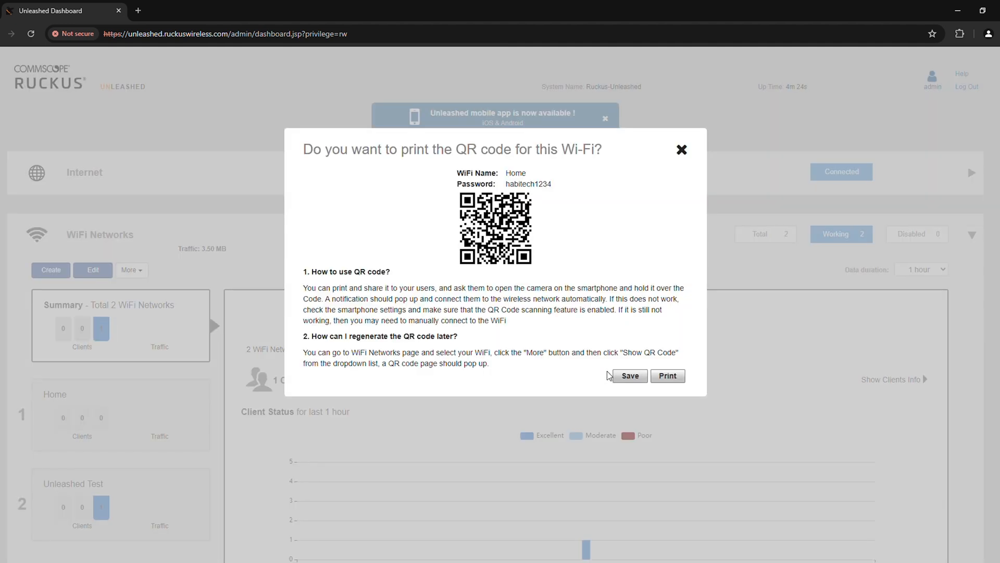
pyautogui.moveTo(433, 203)
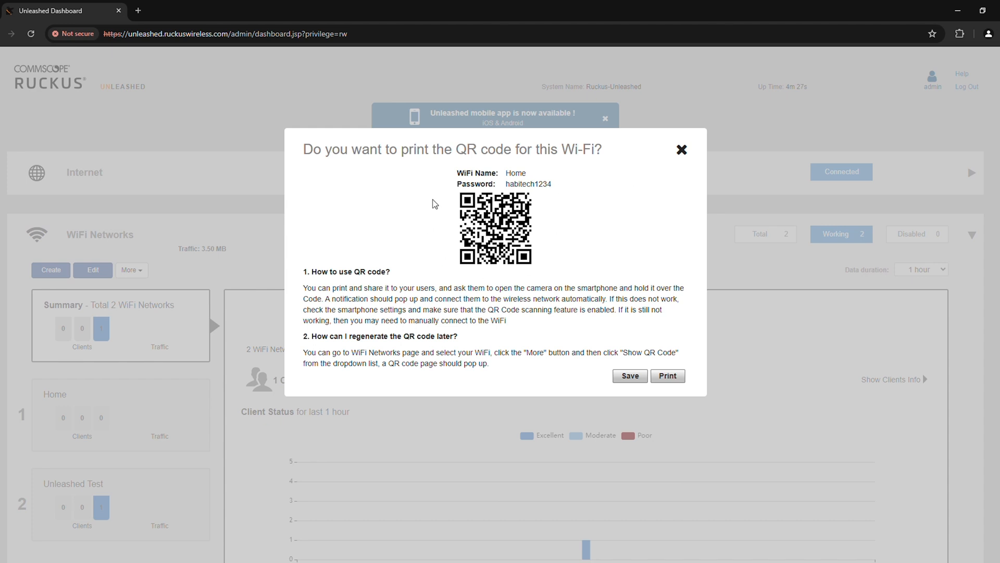
pyautogui.moveTo(530, 227)
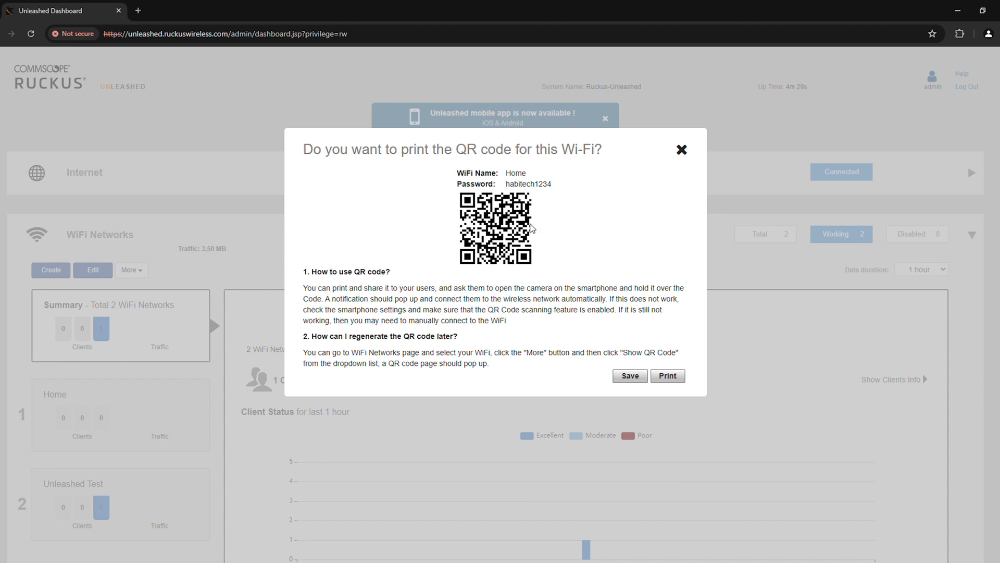
pyautogui.moveTo(636, 4)
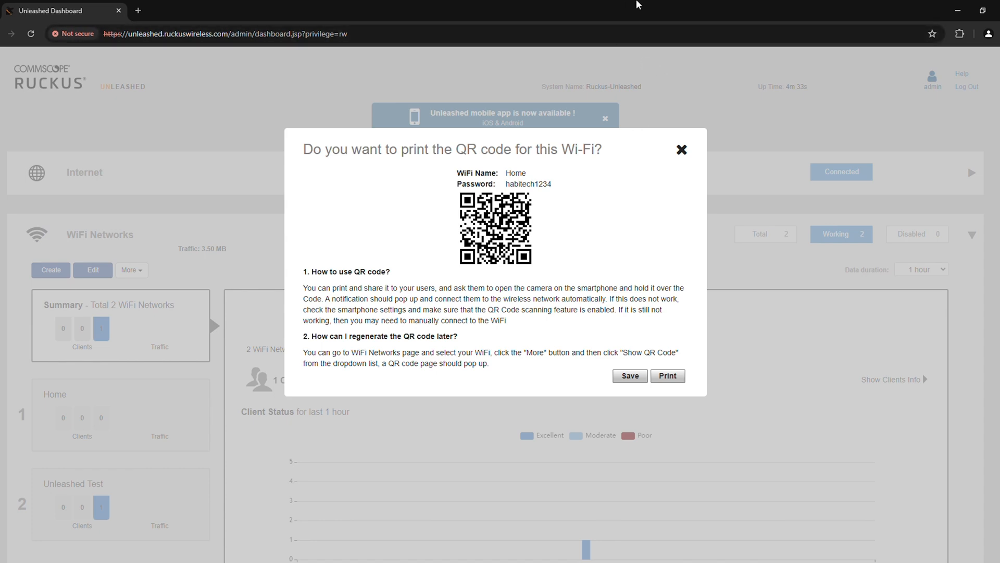
pyautogui.moveTo(645, 254)
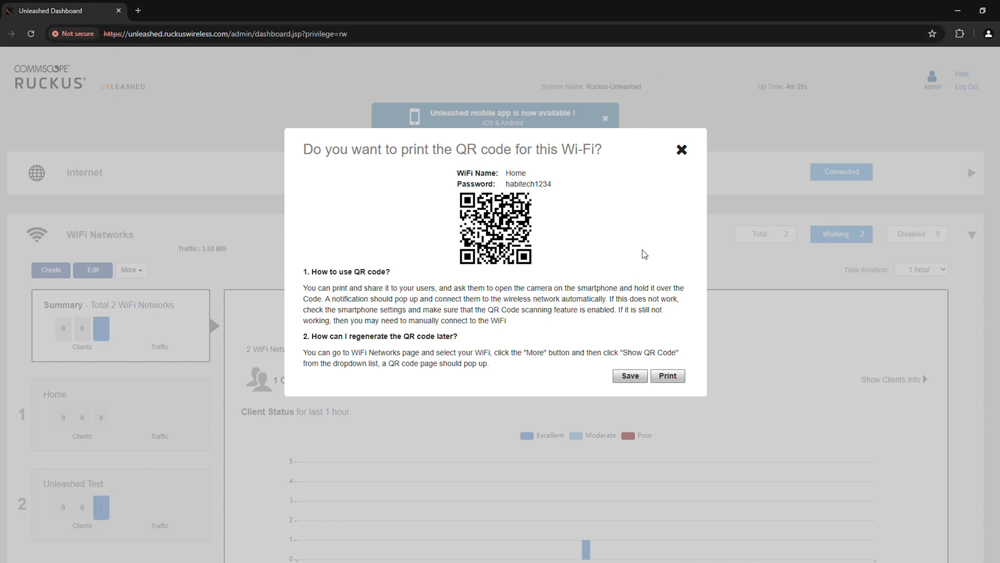
# - Dismiss the QR code prompt for 'Home', leaving both networks listed on the dashboard
pyautogui.click(682, 150)
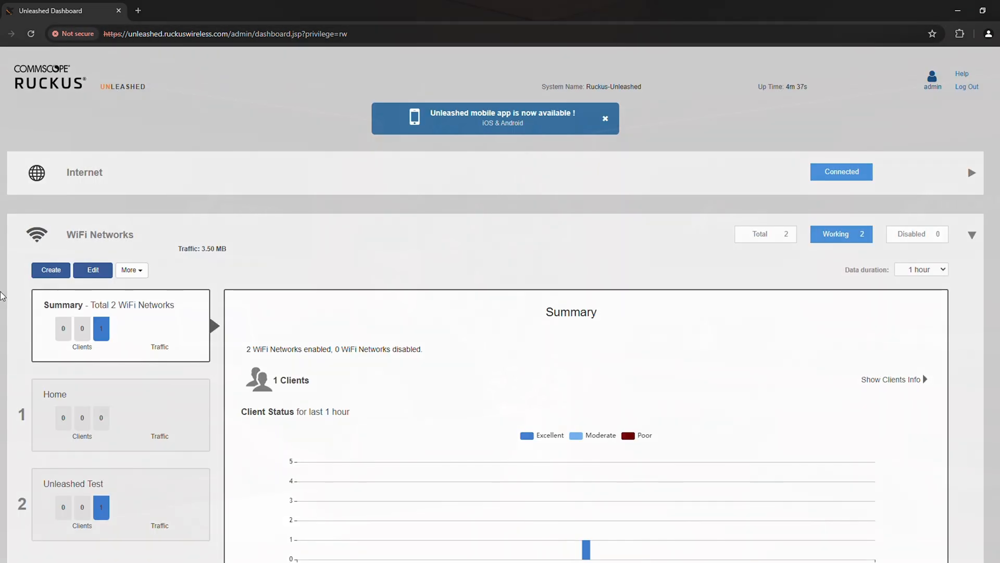